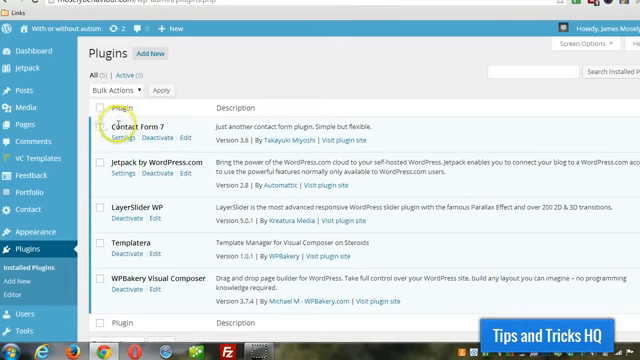
# Step: Search the plugin directory for 'contact form 7' from the Add New plugins page
pyautogui.doubleClick(136, 128)
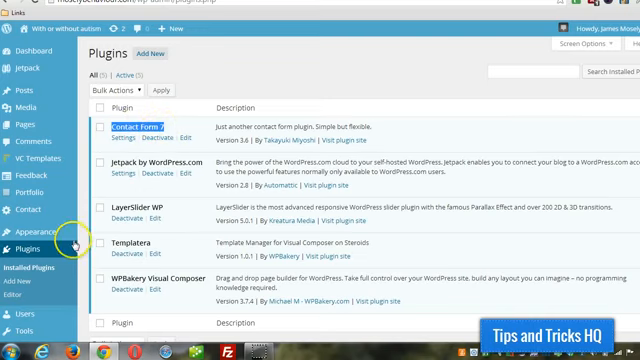
pyautogui.click(32, 290)
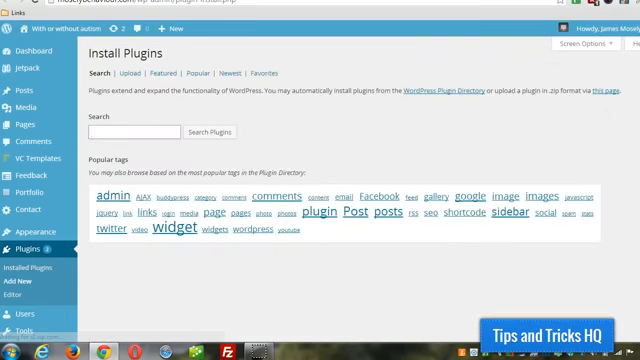
pyautogui.click(136, 132)
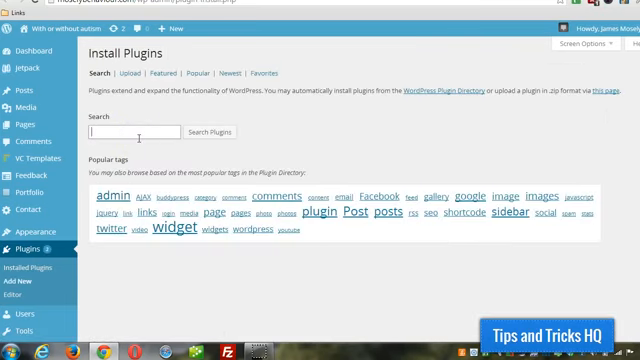
pyautogui.write('contact')
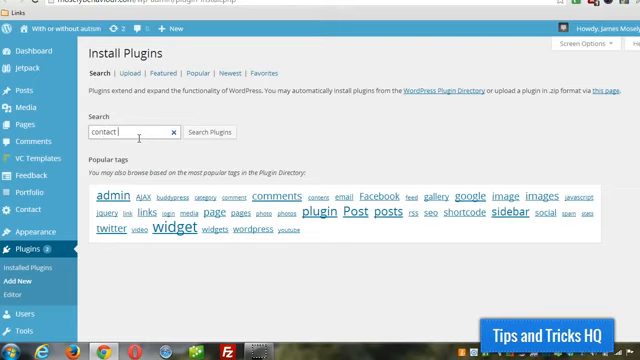
pyautogui.write('form 7')
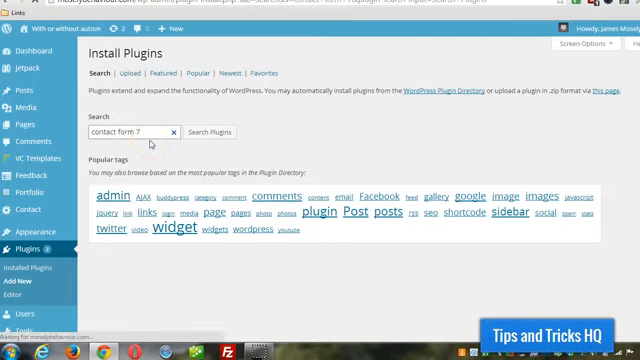
pyautogui.click(214, 132)
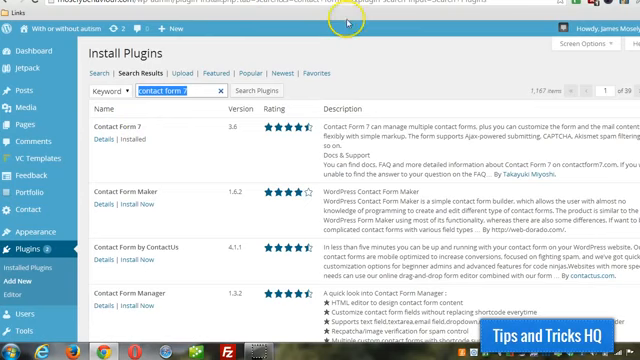
pyautogui.moveTo(310, 72)
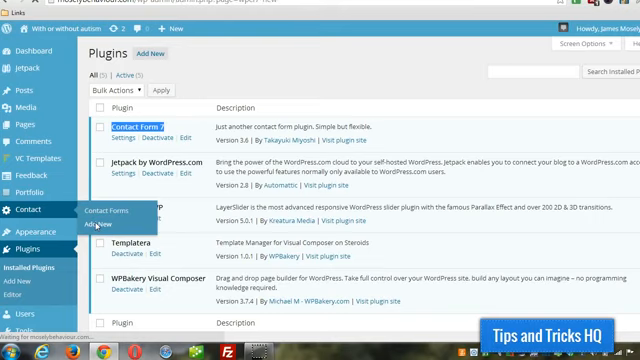
# Step: Start a new Contact Form 7 form titled 'Contact' with the default template fields
pyautogui.click(84, 224)
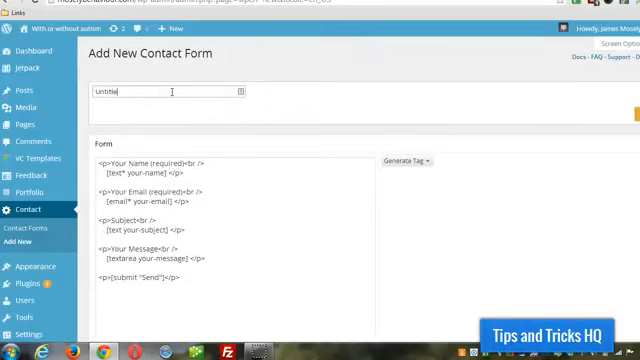
pyautogui.write('Contact')
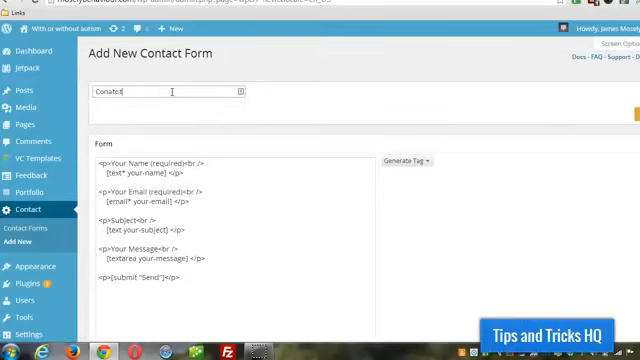
pyautogui.write('Contact')
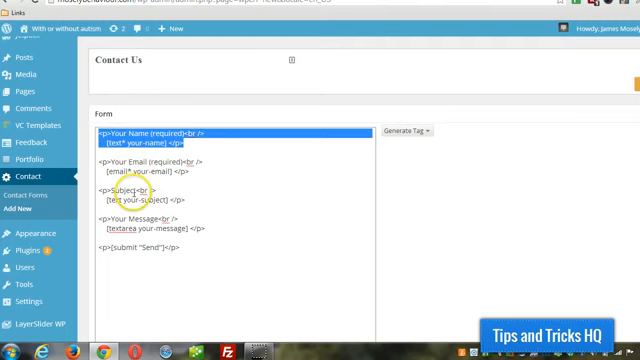
# Step: Review the Mail section's To recipient address and the Messages section of the Contact form
pyautogui.scroll(-3)
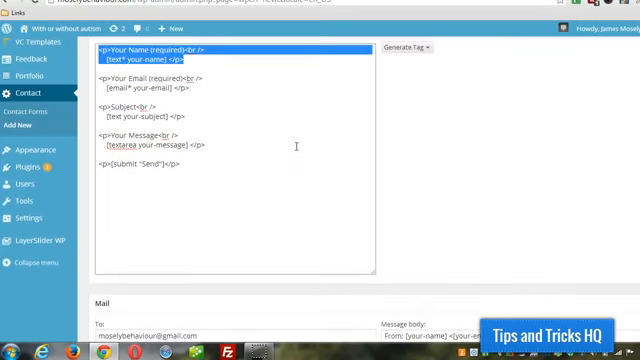
pyautogui.scroll(-3)
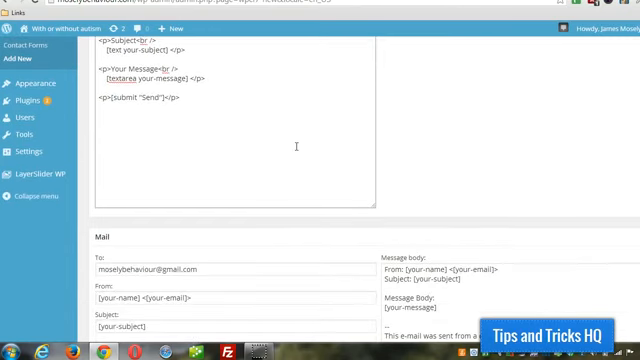
pyautogui.scroll(-3)
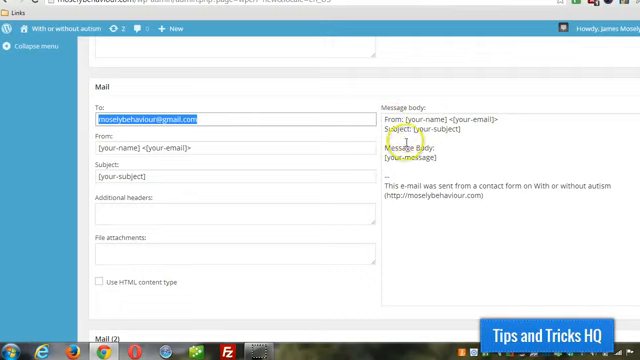
pyautogui.doubleClick(450, 184)
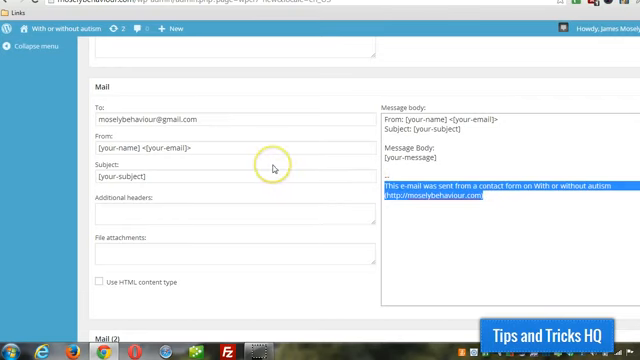
pyautogui.scroll(-3)
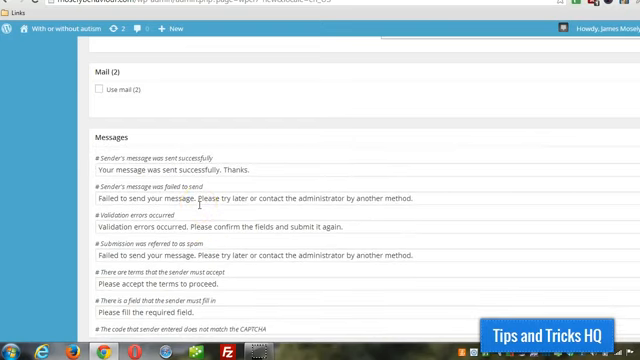
pyautogui.scroll(-3)
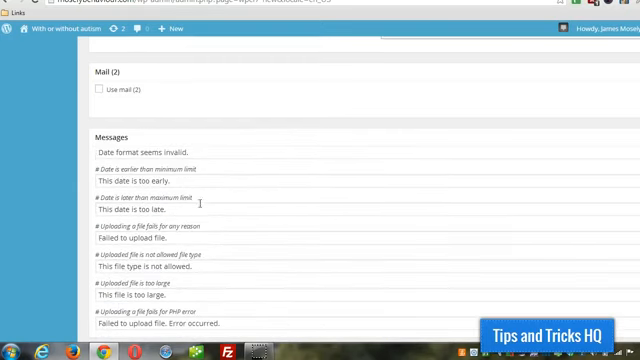
pyautogui.scroll(3)
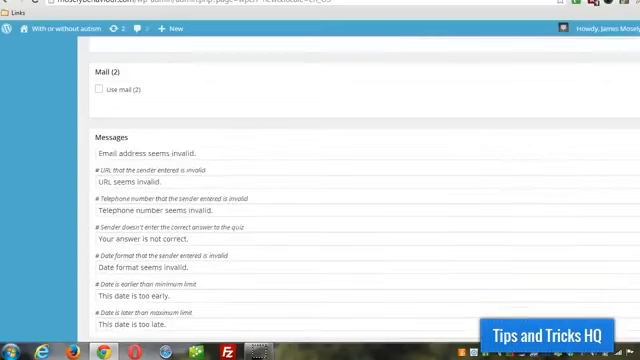
pyautogui.scroll(-3)
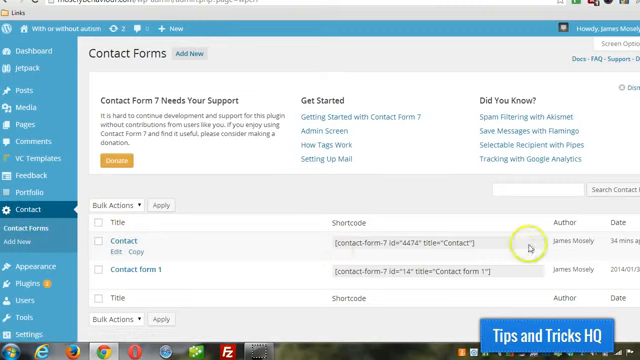
pyautogui.moveTo(342, 242)
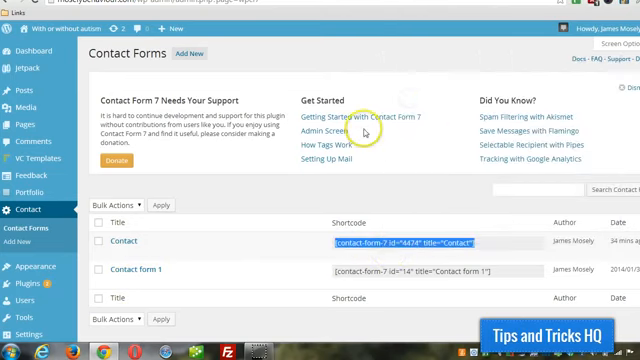
pyautogui.moveTo(130, 172)
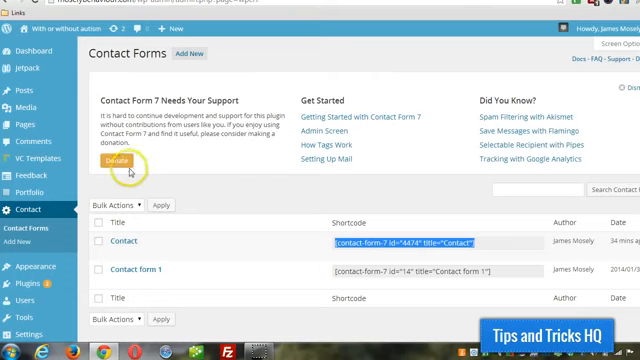
pyautogui.moveTo(20, 124)
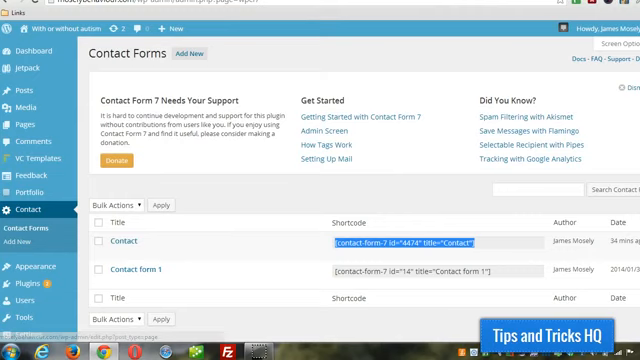
# Step: Begin a new page to hold the copied Contact form shortcode
pyautogui.click(30, 124)
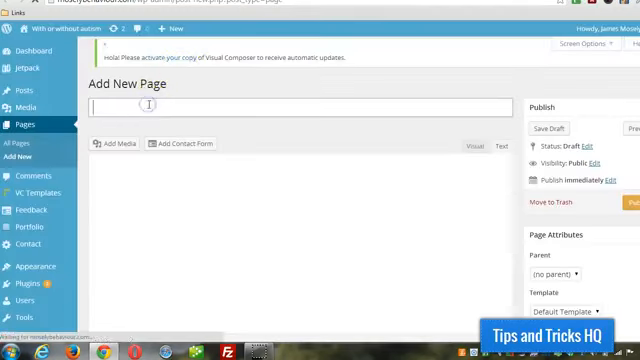
# Step: Title the page 'Contact Us', place the shortcode in its body and return to All Pages
pyautogui.write('Contact Us')
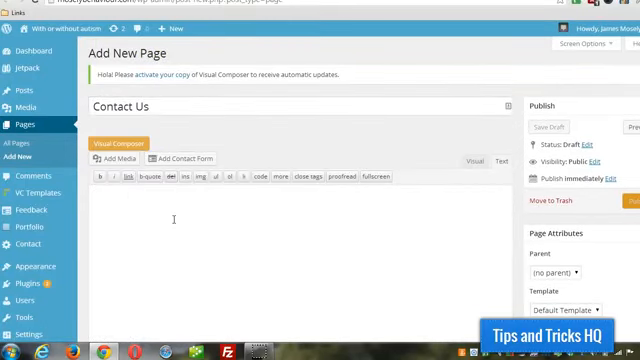
pyautogui.click(174, 158)
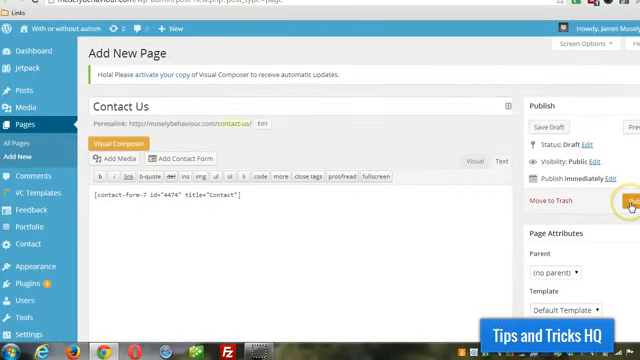
pyautogui.moveTo(420, 184)
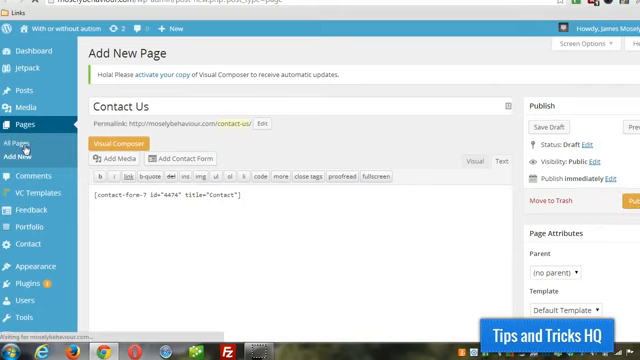
pyautogui.click(28, 148)
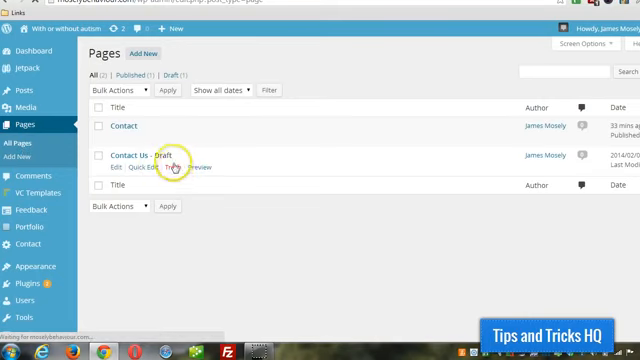
# Step: Trash the Contact Us draft and view the published Contact page on the site
pyautogui.click(168, 168)
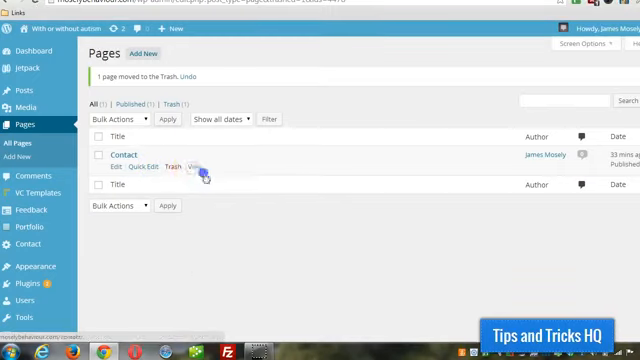
pyautogui.click(196, 166)
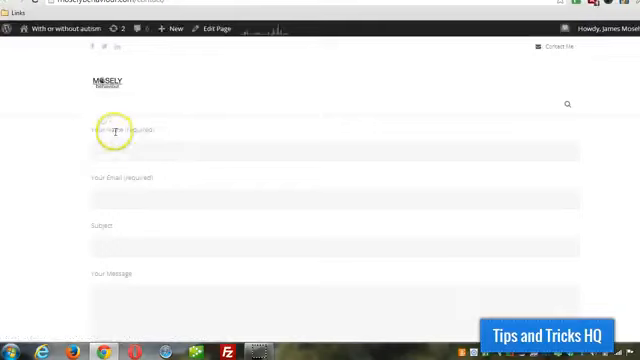
# Step: Scroll through the live Contact page's name, email, subject and message fields
pyautogui.scroll(-3)
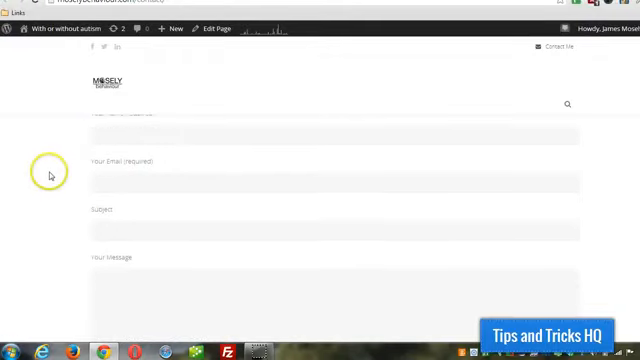
pyautogui.scroll(3)
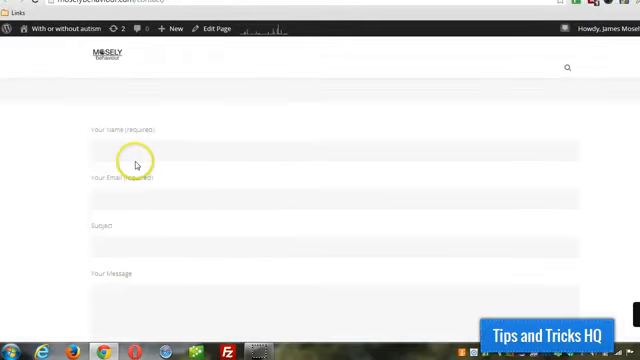